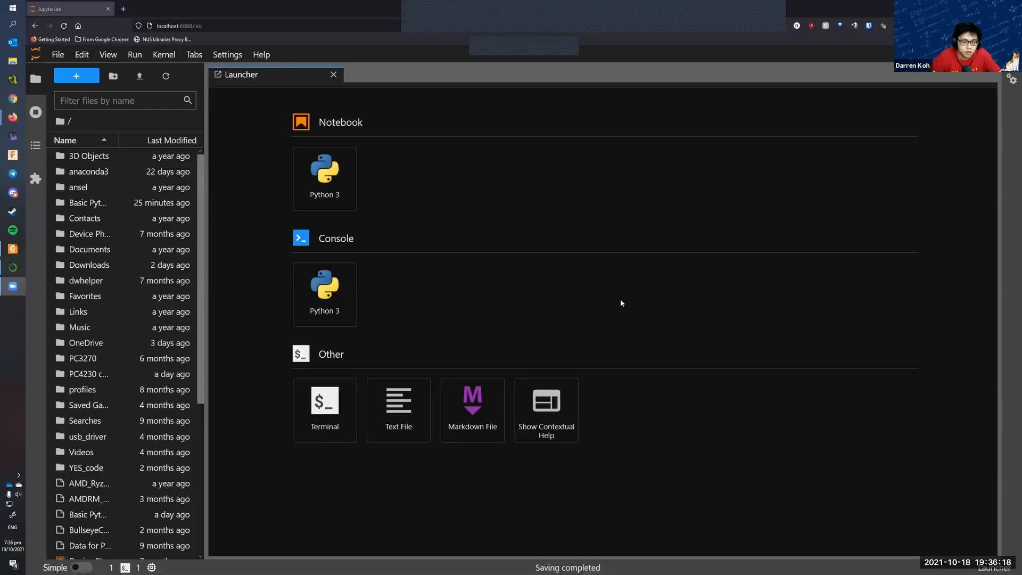
pyautogui.moveTo(611, 288)
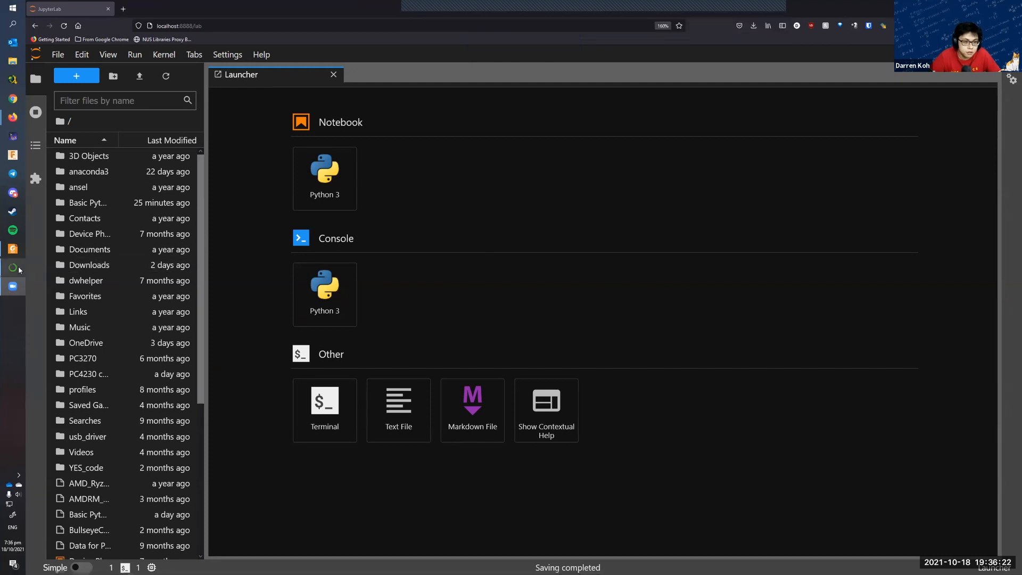
# - Search the Start menu for 'ancon' and launch Anaconda Navigator (anaconda3)
pyautogui.click(11, 10)
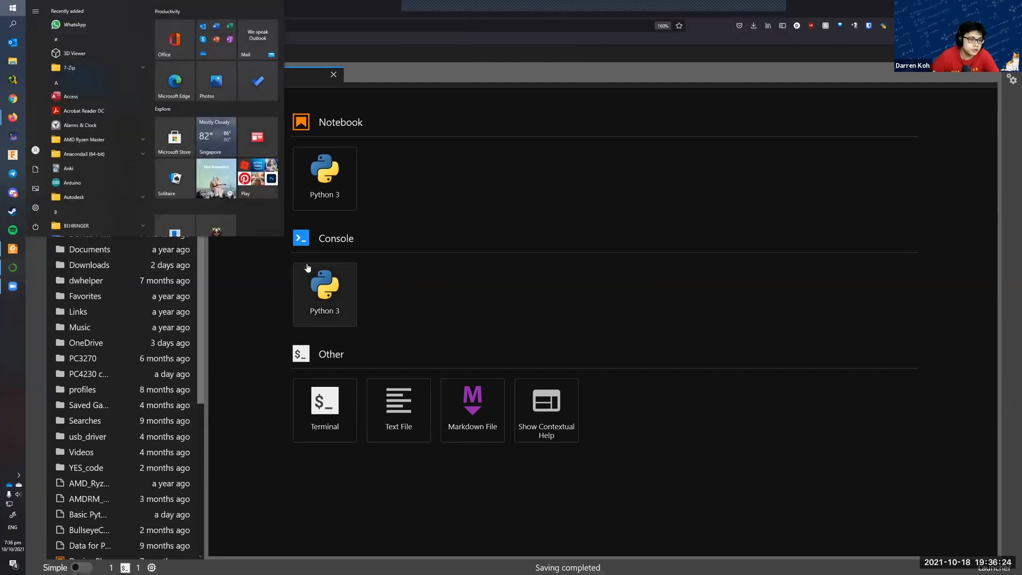
pyautogui.write('ancon')
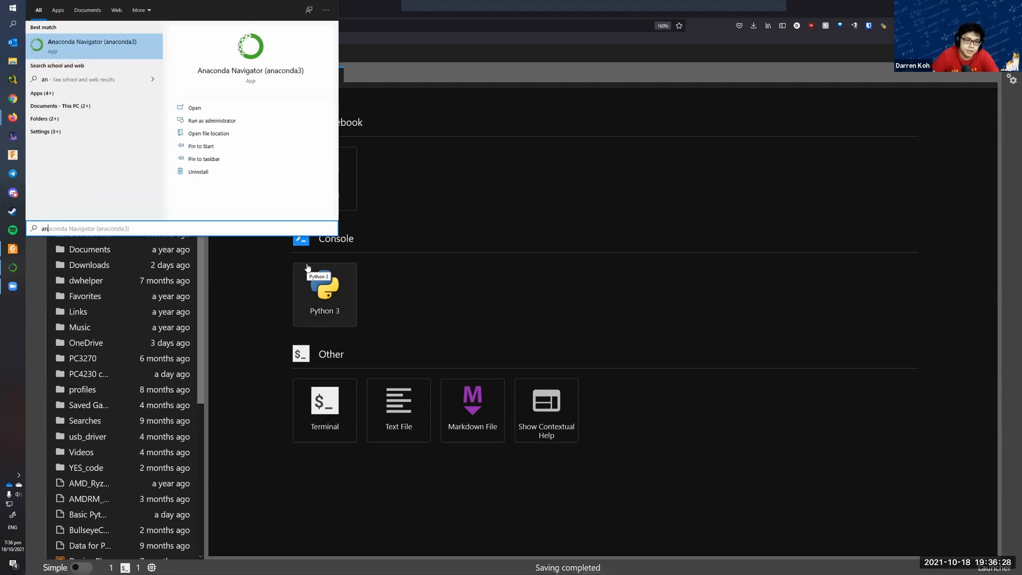
pyautogui.moveTo(391, 271)
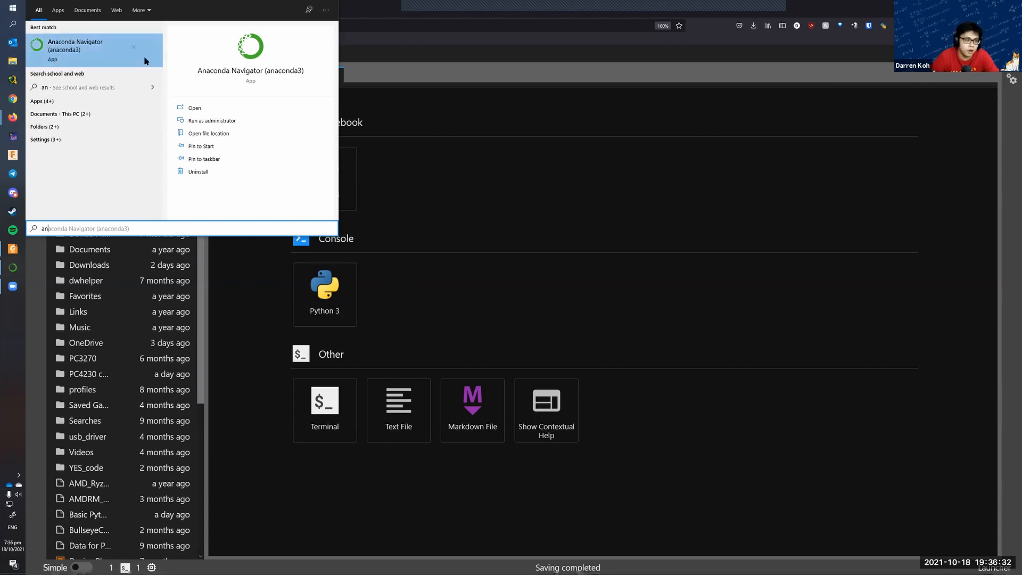
pyautogui.moveTo(104, 62)
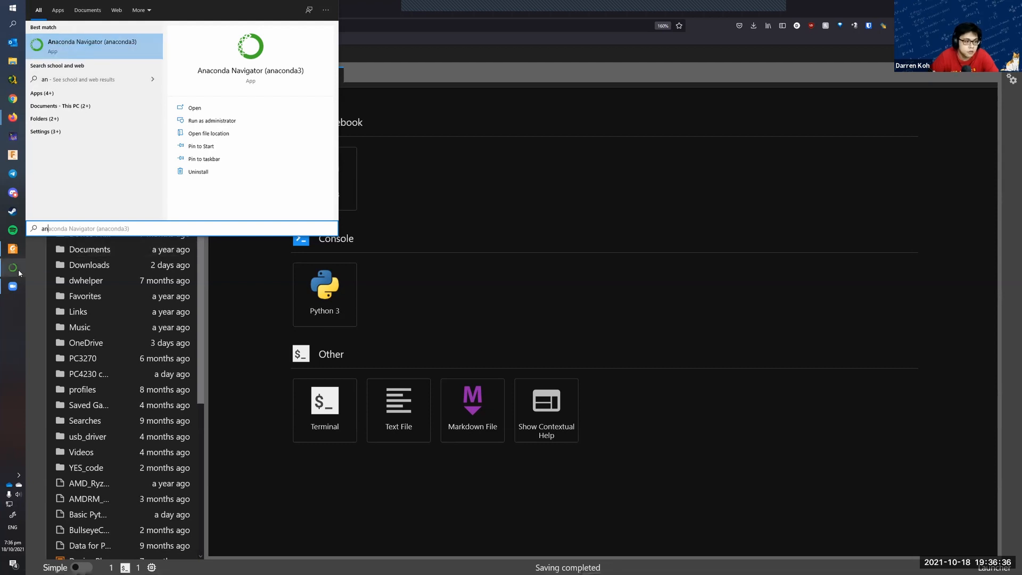
pyautogui.click(194, 107)
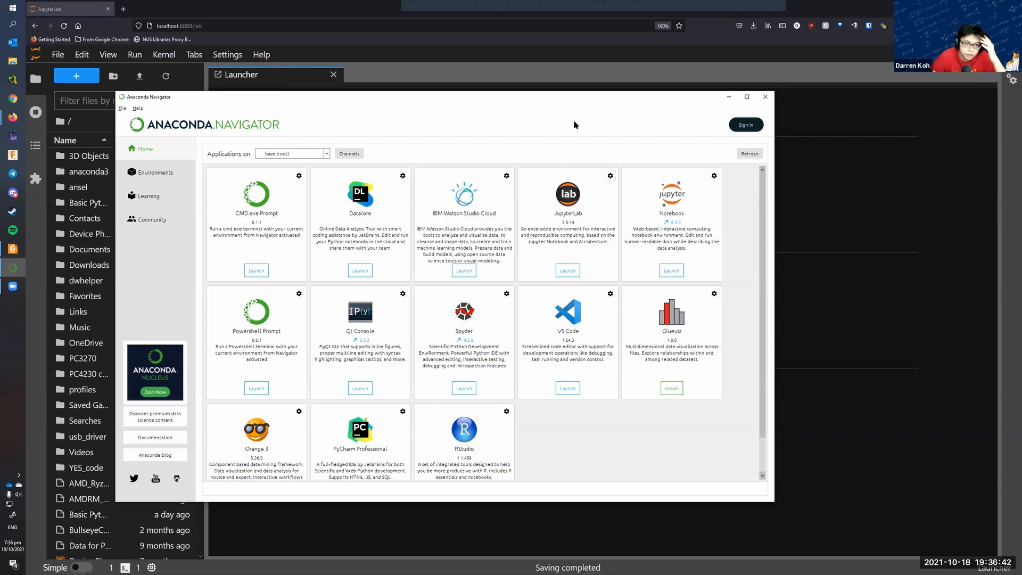
pyautogui.moveTo(579, 242)
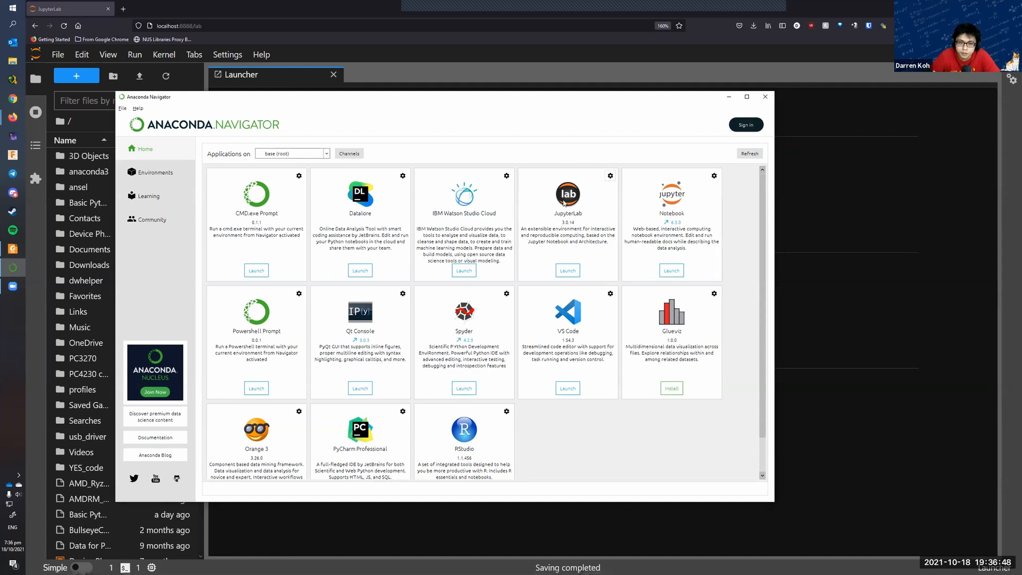
pyautogui.moveTo(584, 226)
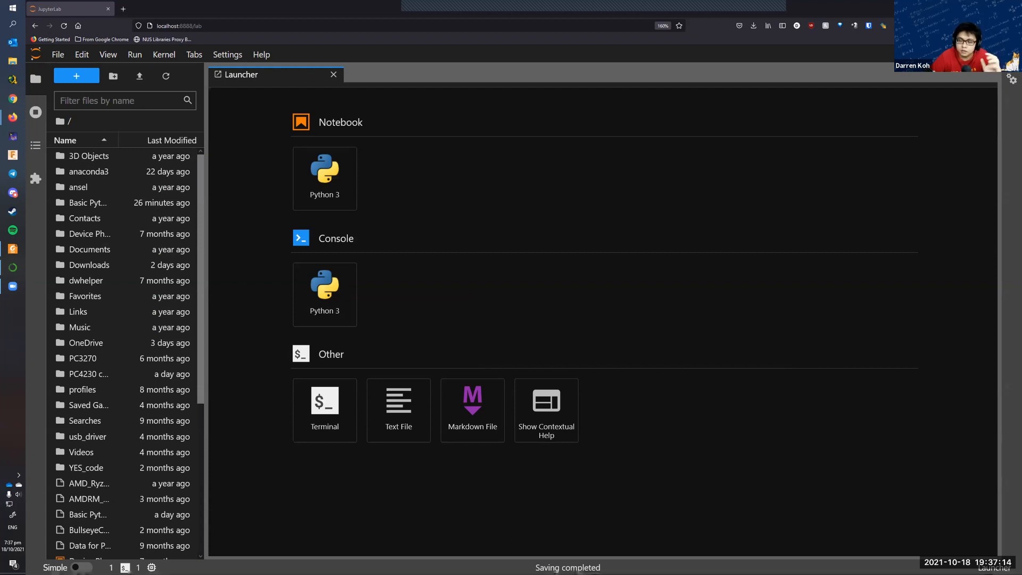
pyautogui.moveTo(638, 319)
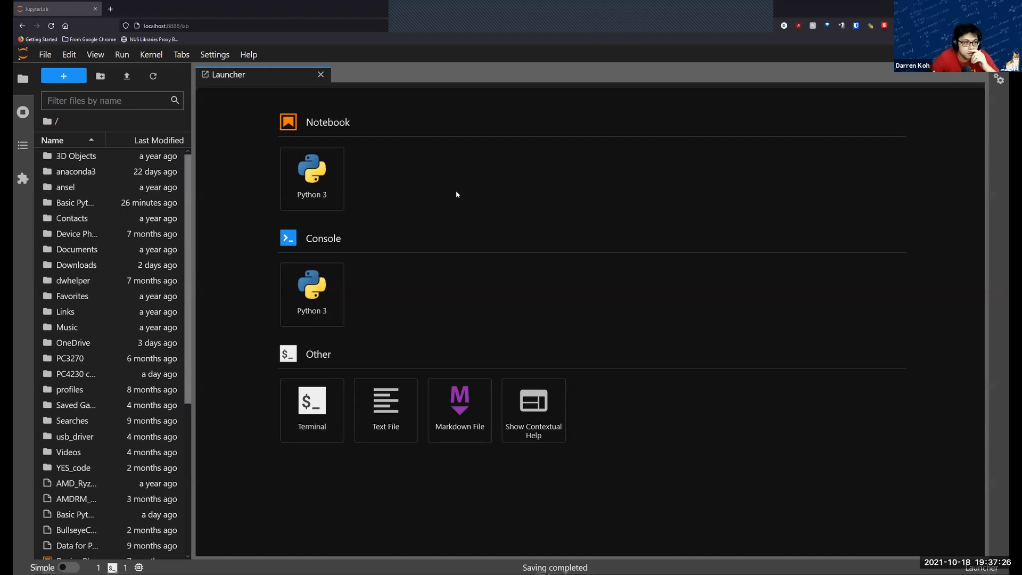
pyautogui.moveTo(478, 224)
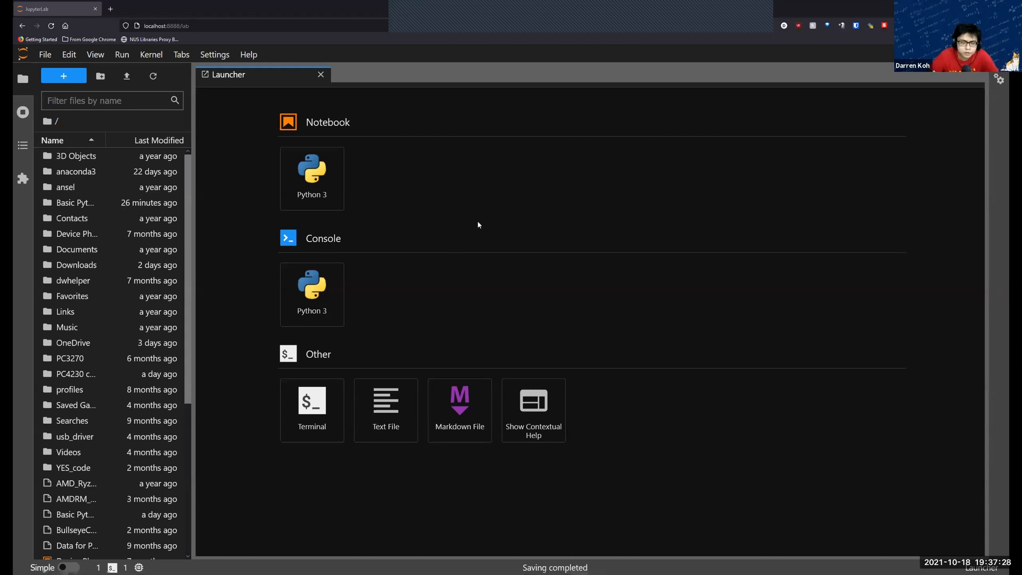